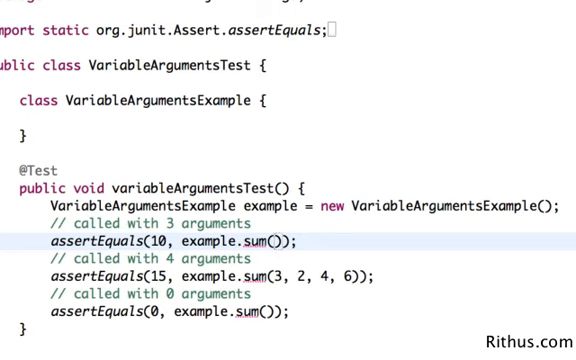
Add test calls sum(1, 4, 5) expecting 10 and assertEquals(0, example.sum()) for zero arguments
{"action": "type", "text": "1, 4, 5"}
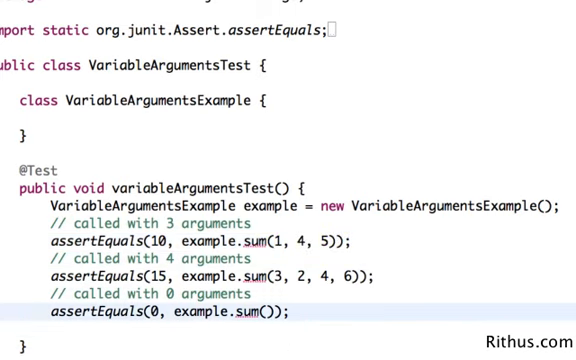
{"action": "type", "text": "assertEquals(0, example.sum());"}
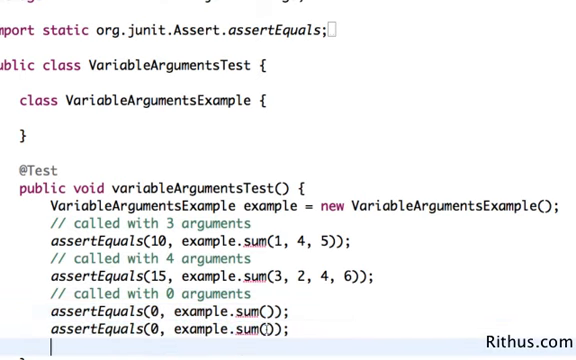
Write another sum call with arguments 1, 2, 3, 4 and trim its trailing character
{"action": "type", "text": "1"}
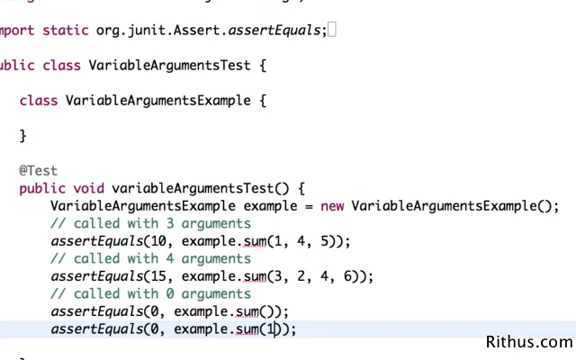
{"action": "type", "text": "2,3,"}
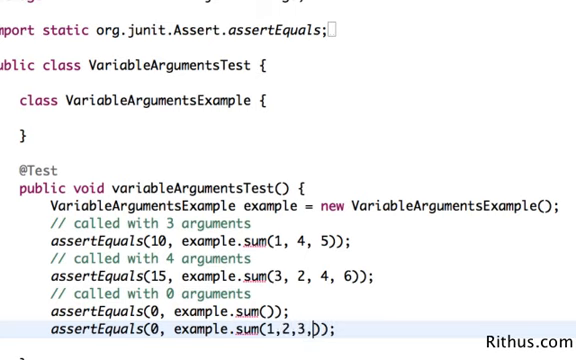
{"action": "type", "text": "4,"}
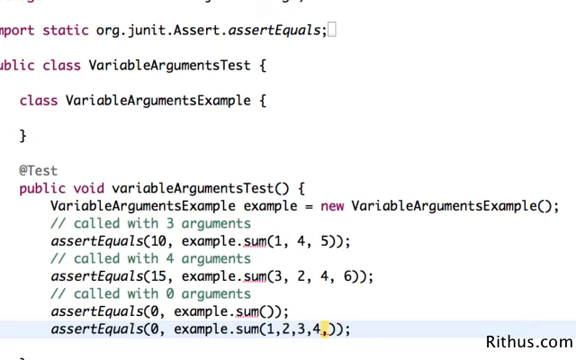
{"action": "key", "text": "BackSpace"}
{"action": "type", "text": "1"}
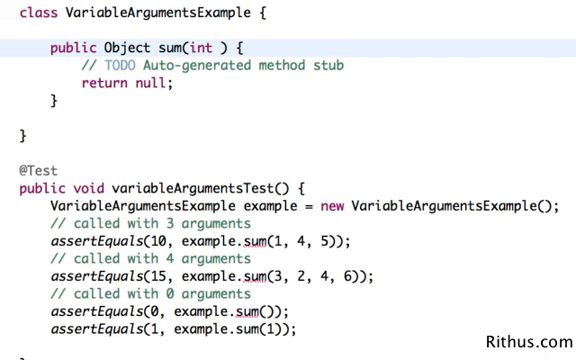
Give the sum stub an int... numbers varargs parameter, int return type and a -1 placeholder return
{"action": "type", "text": "numbers"}
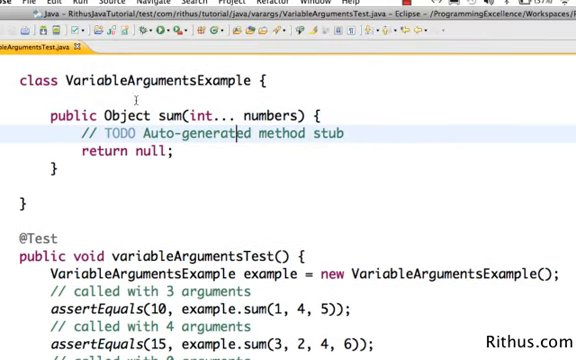
{"action": "type", "text": "in"}
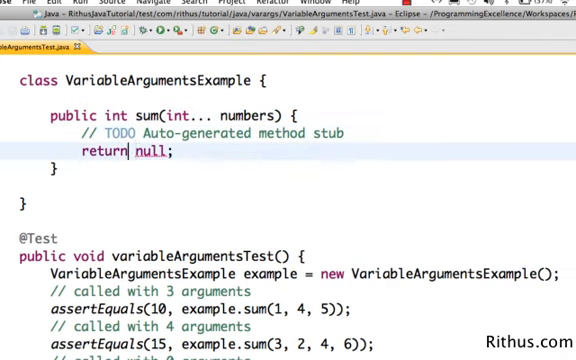
{"action": "double_click", "coordinate": [140, 156]}
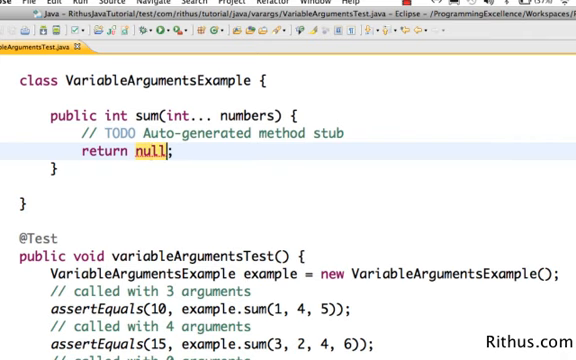
{"action": "type", "text": "-1"}
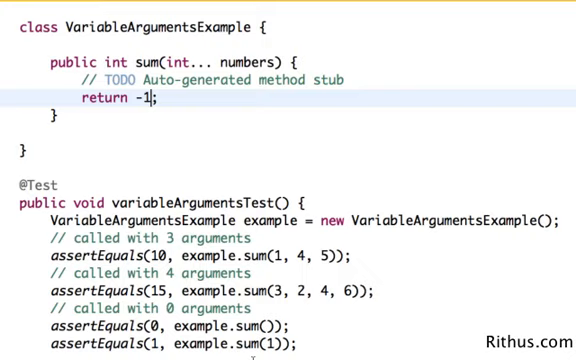
Select the auto-generated TODO comment line in the sum method for removal
{"action": "scroll", "scroll_direction": "down", "scroll_amount": 3}
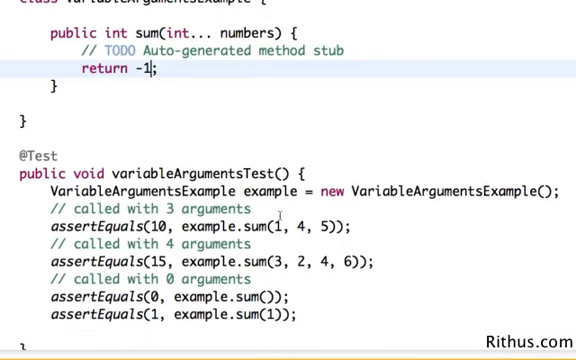
{"action": "double_click", "coordinate": [138, 36]}
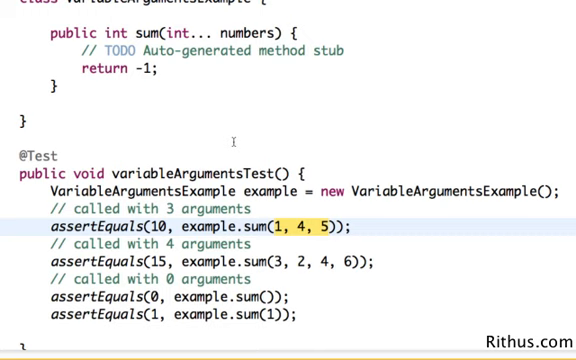
{"action": "mouse_move", "coordinate": [192, 66]}
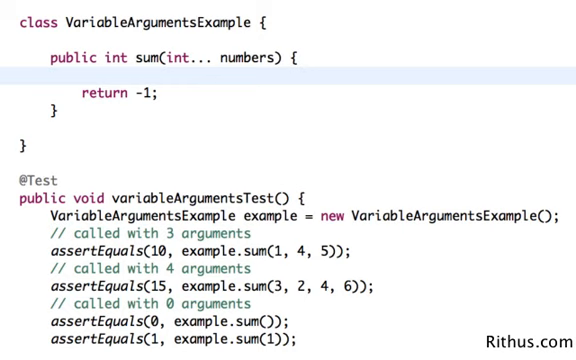
Try a numbers.length; line in the sum body, then delete it, leaving only return -1
{"action": "type", "text": "foo"}
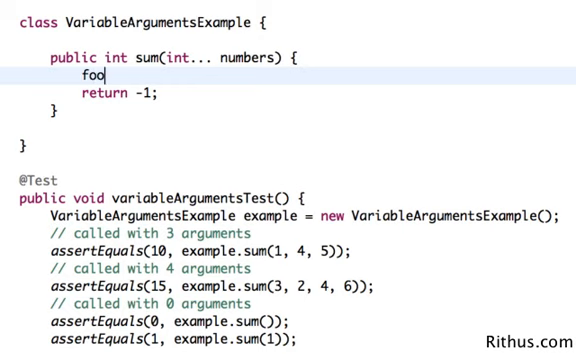
{"action": "type", "text": "numbers.length"}
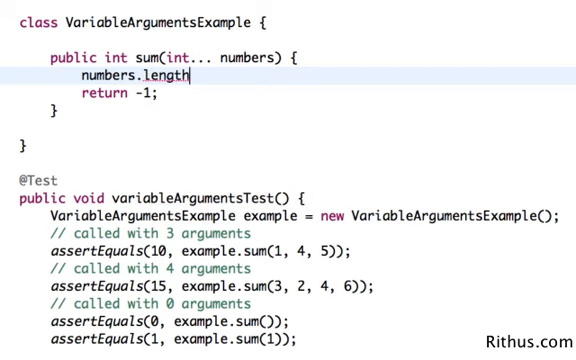
{"action": "type", "text": ";"}
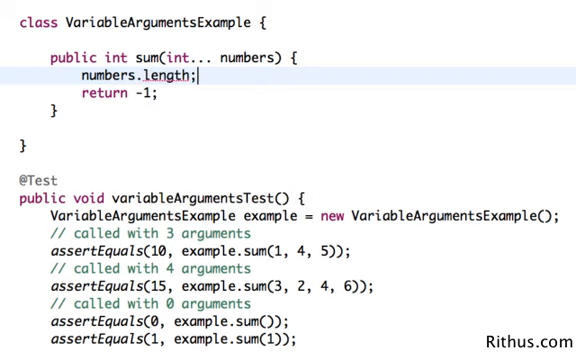
{"action": "double_click", "coordinate": [168, 76]}
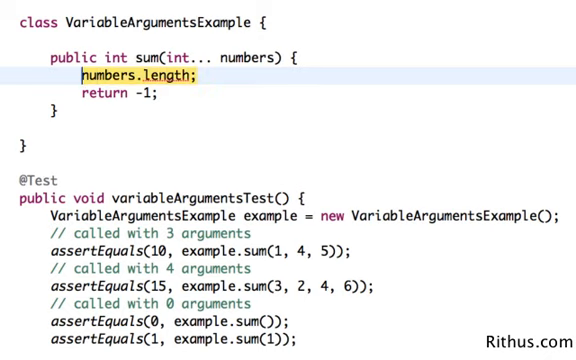
{"action": "key", "text": "Delete"}
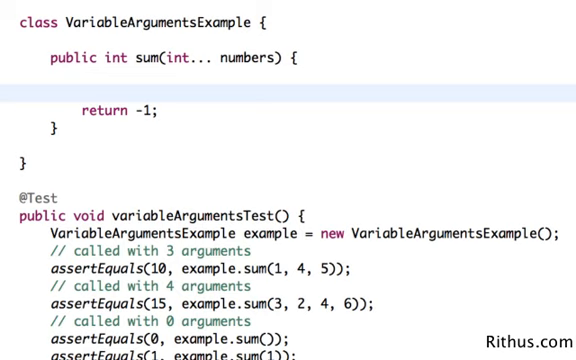
Write a for(int number : numbers) loop that adds each number into sum
{"action": "type", "text": "for"}
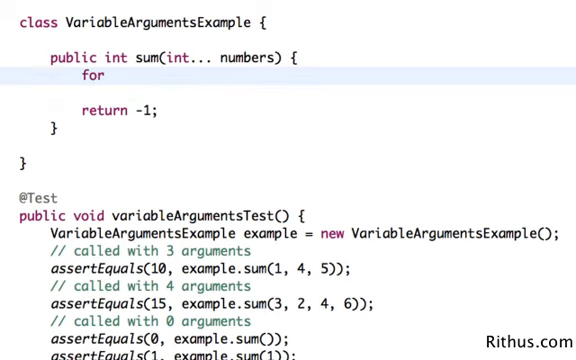
{"action": "type", "text": "()"}
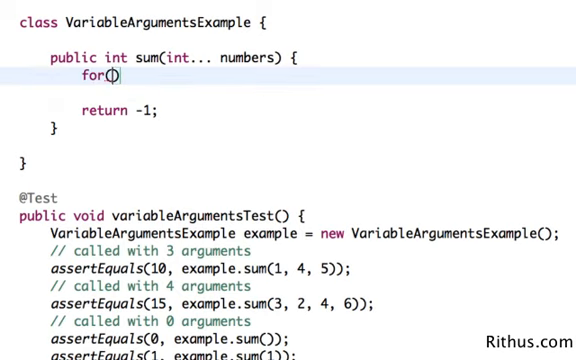
{"action": "type", "text": "int"}
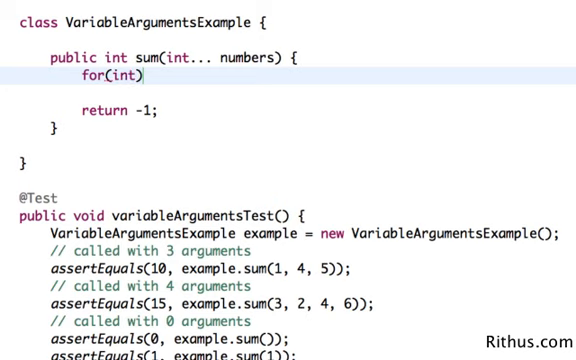
{"action": "type", "text": "number"}
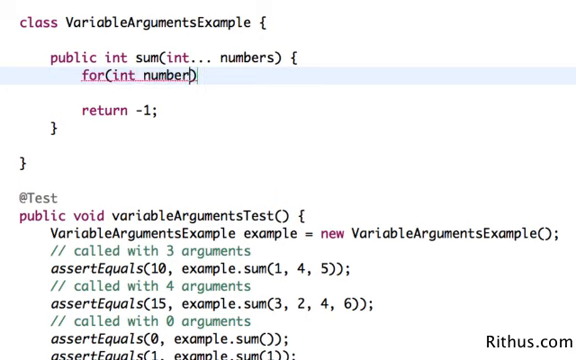
{"action": "type", "text": ":number"}
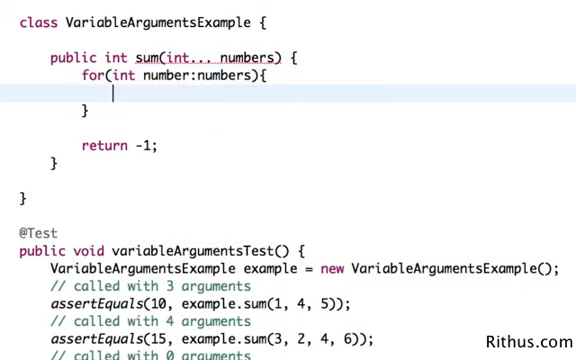
{"action": "type", "text": "sum"}
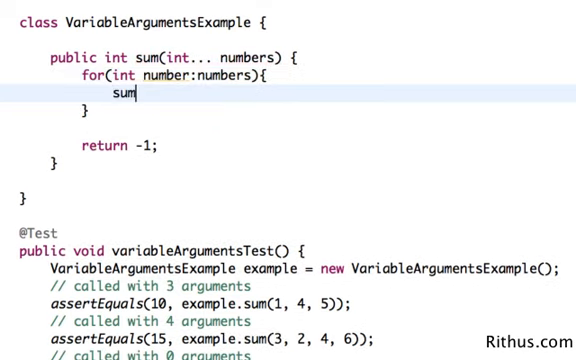
{"action": "type", "text": "+= number;"}
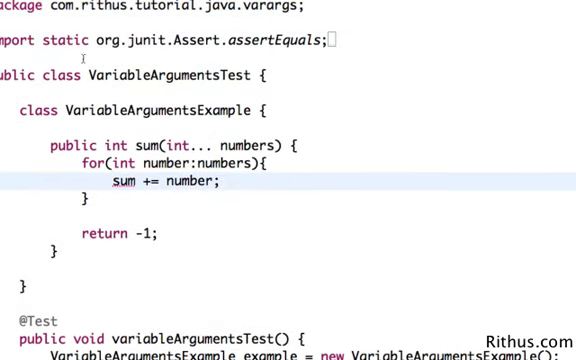
Declare int sum = 0 before the loop and return sum instead of -1
{"action": "left_click", "coordinate": [120, 188]}
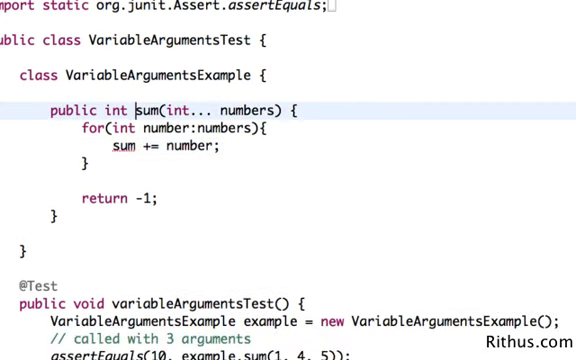
{"action": "type", "text": "int sum"}
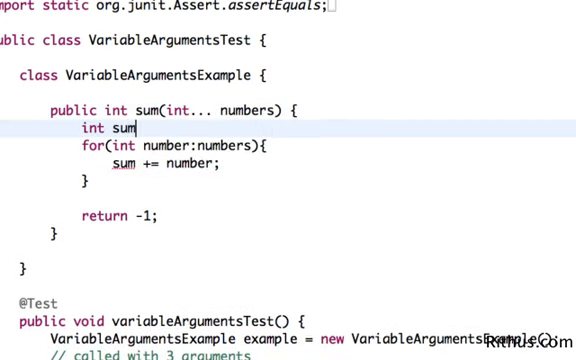
{"action": "type", "text": "= 0;"}
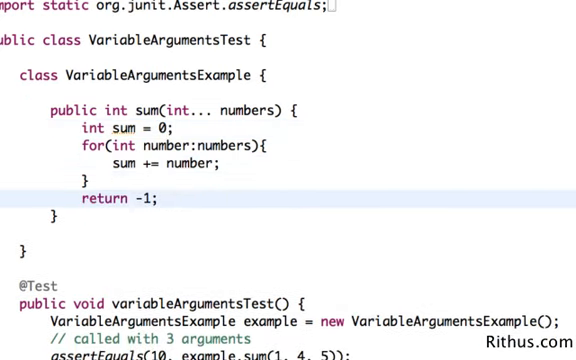
{"action": "type", "text": "sum"}
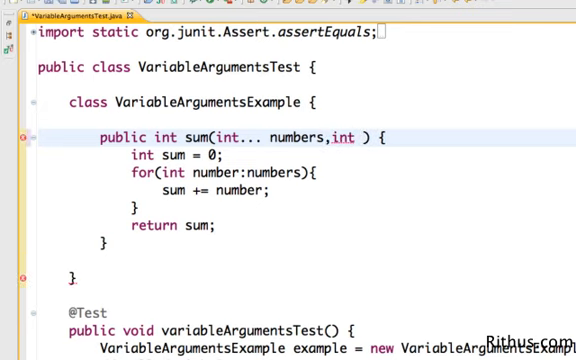
Add an int num parameter after int... numbers, flagged as an error
{"action": "type", "text": "num"}
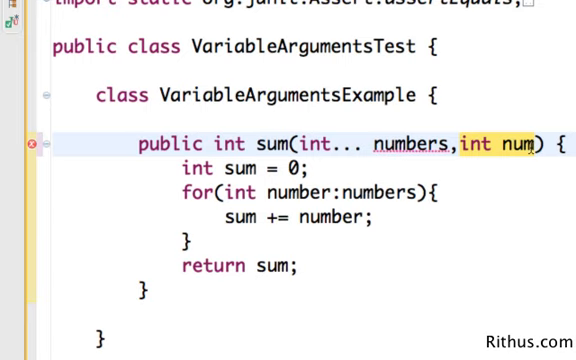
Move int num before int... numbers to clear the error, then review the test calls
{"action": "key", "text": "Delete"}
{"action": "type", "text": " num,int"}
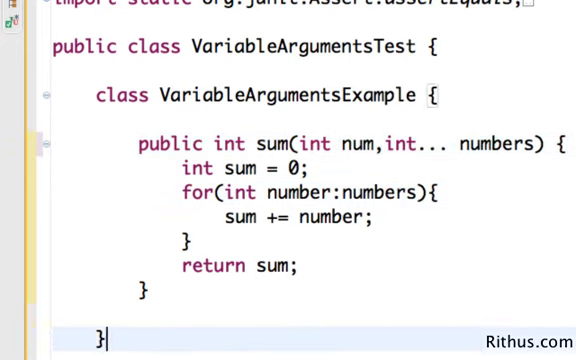
{"action": "scroll", "scroll_direction": "down", "scroll_amount": 3}
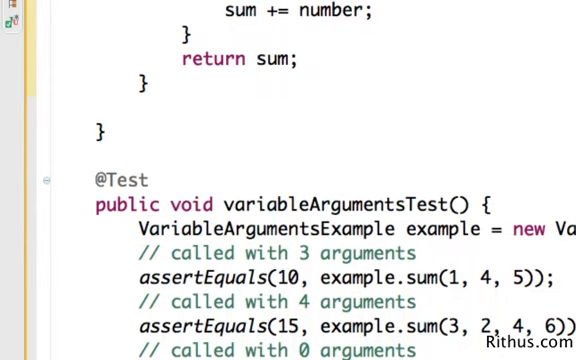
{"action": "scroll", "scroll_direction": "down", "scroll_amount": 3}
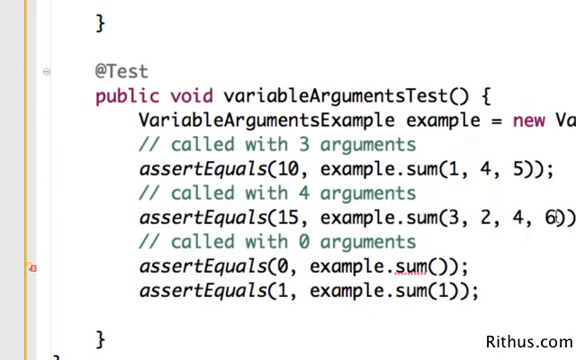